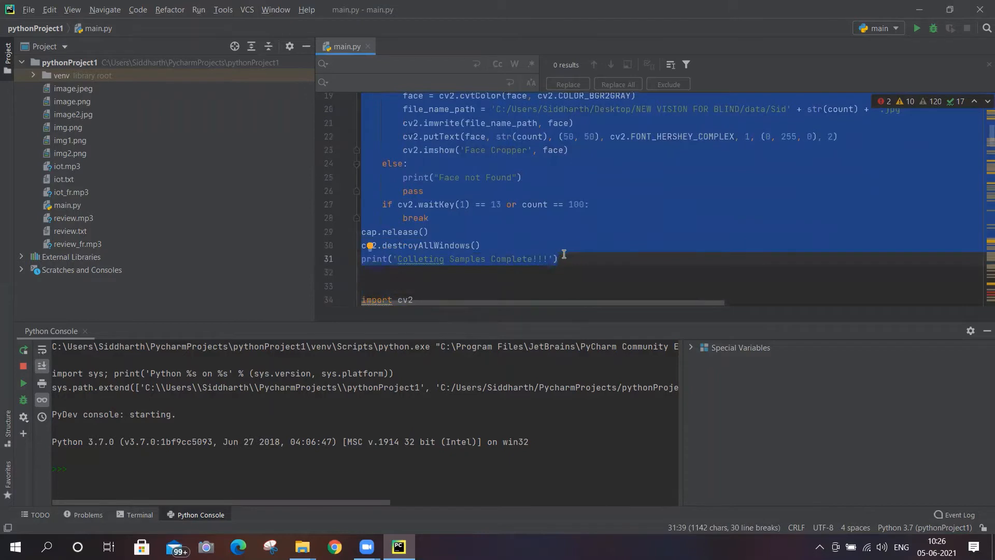
{"action": "mouse_move", "coordinate": [424, 322]}
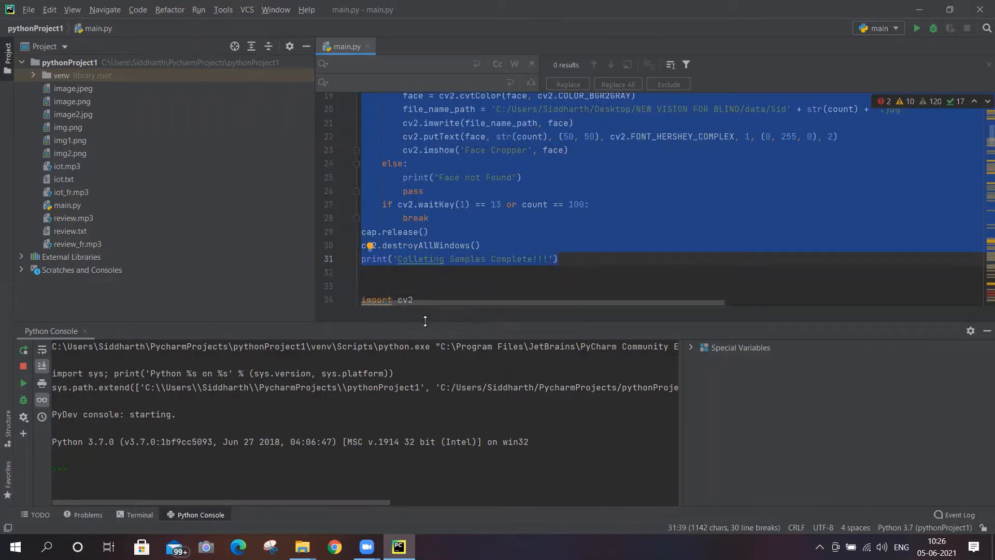
Open the data folder and browse the 100 grayscale face samples Sid1 to Sid100.
{"action": "left_click", "coordinate": [389, 286]}
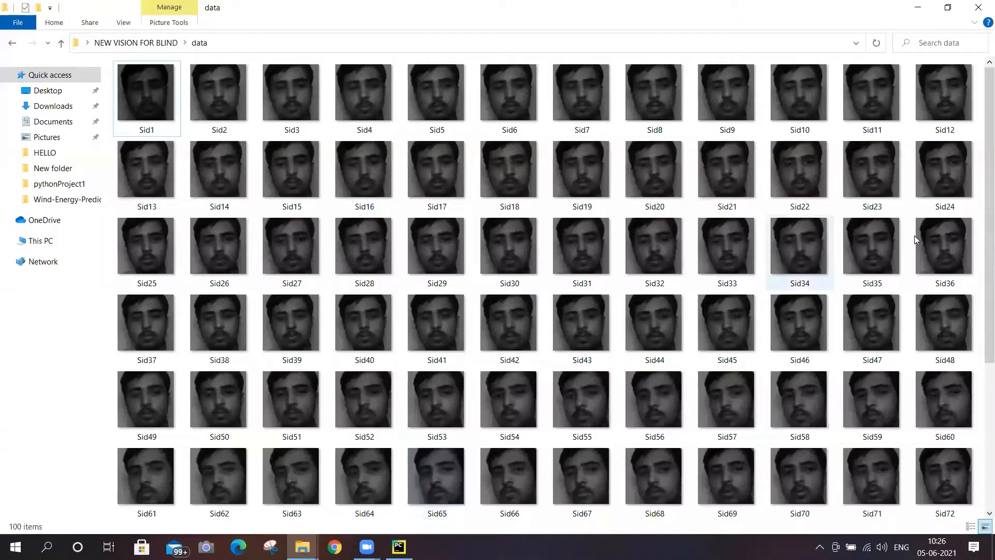
{"action": "scroll", "scroll_direction": "down", "scroll_amount": 3}
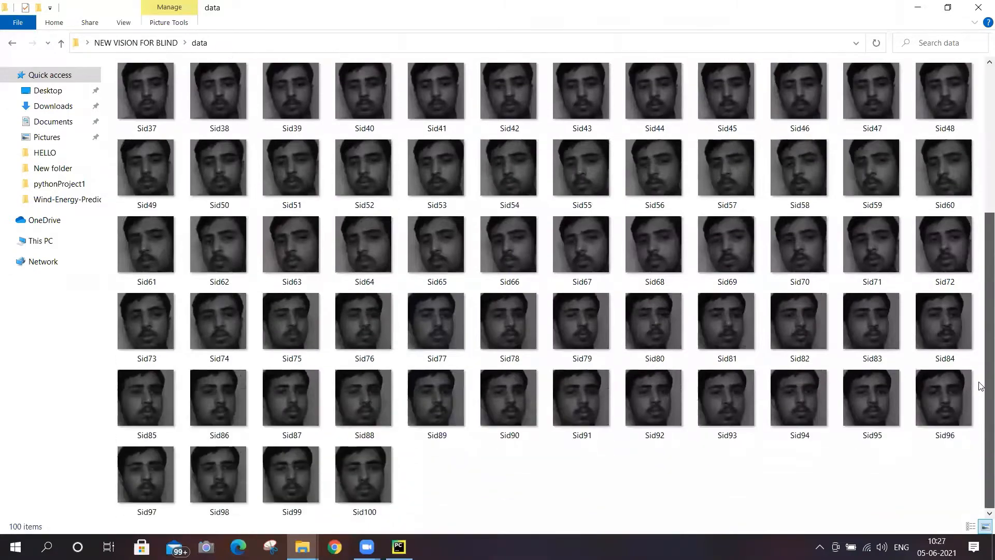
{"action": "scroll", "scroll_direction": "up", "scroll_amount": 3}
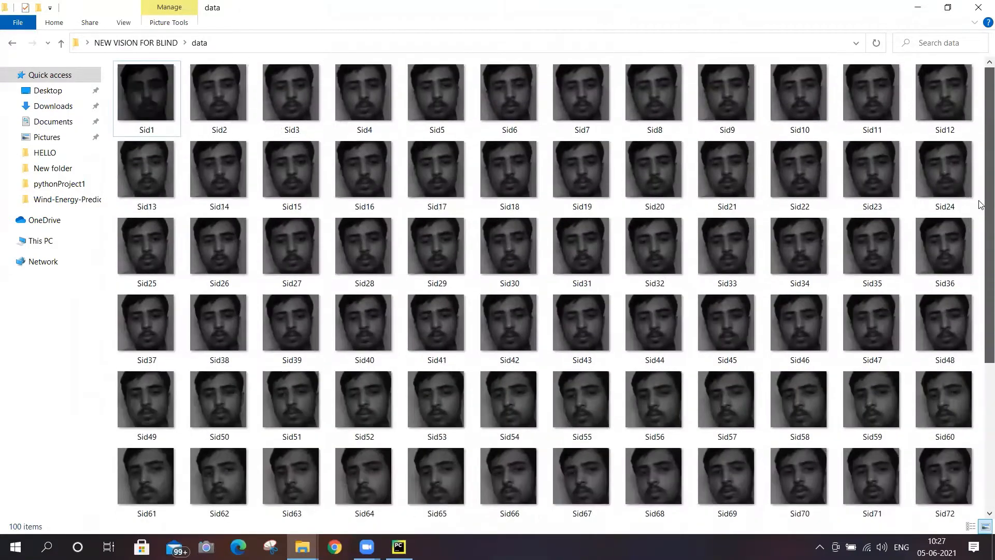
Return to main.py and scroll to the recognition code announcing known or unknown persons.
{"action": "left_click", "coordinate": [398, 547]}
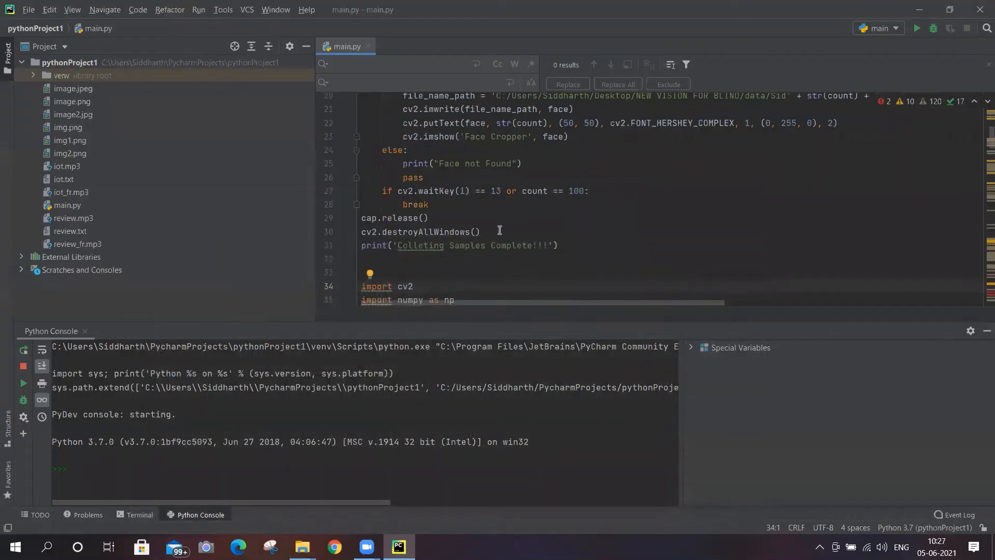
{"action": "left_click", "coordinate": [361, 258]}
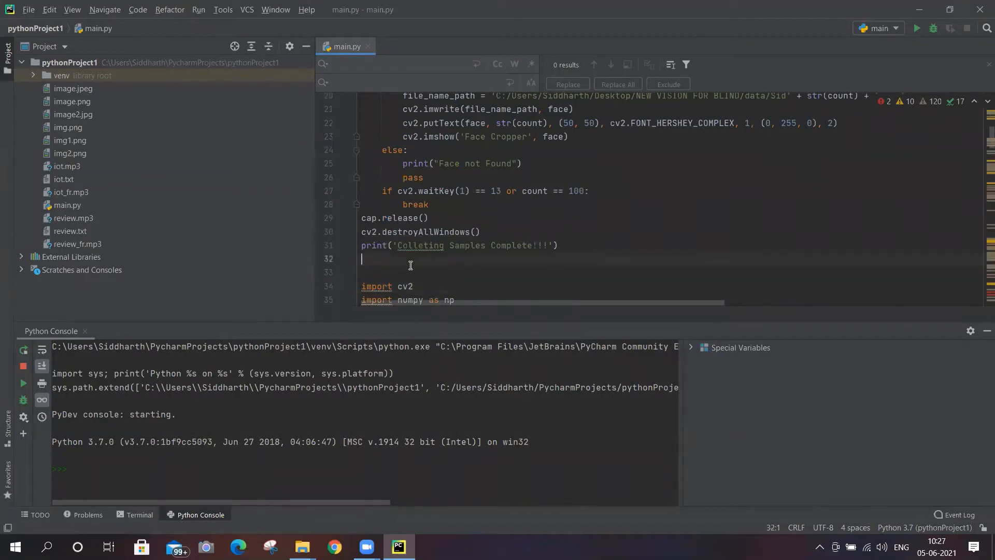
{"action": "scroll", "scroll_direction": "down", "scroll_amount": 3}
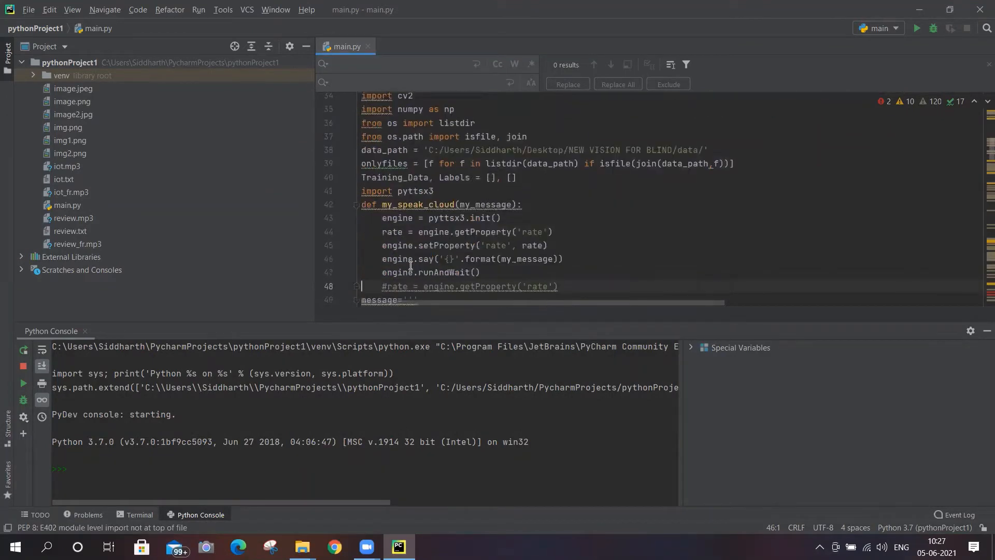
{"action": "scroll", "scroll_direction": "down", "scroll_amount": 3}
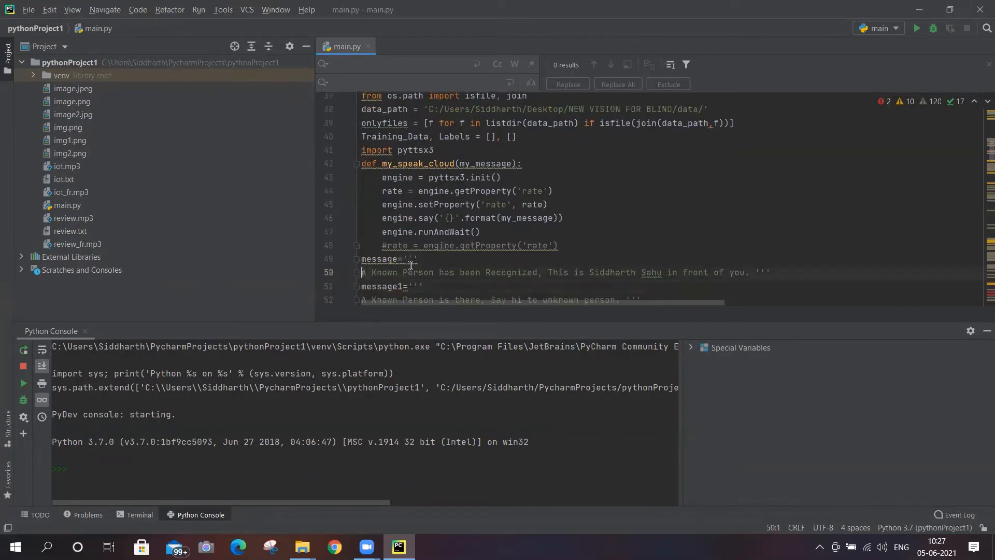
{"action": "scroll", "scroll_direction": "down", "scroll_amount": 3}
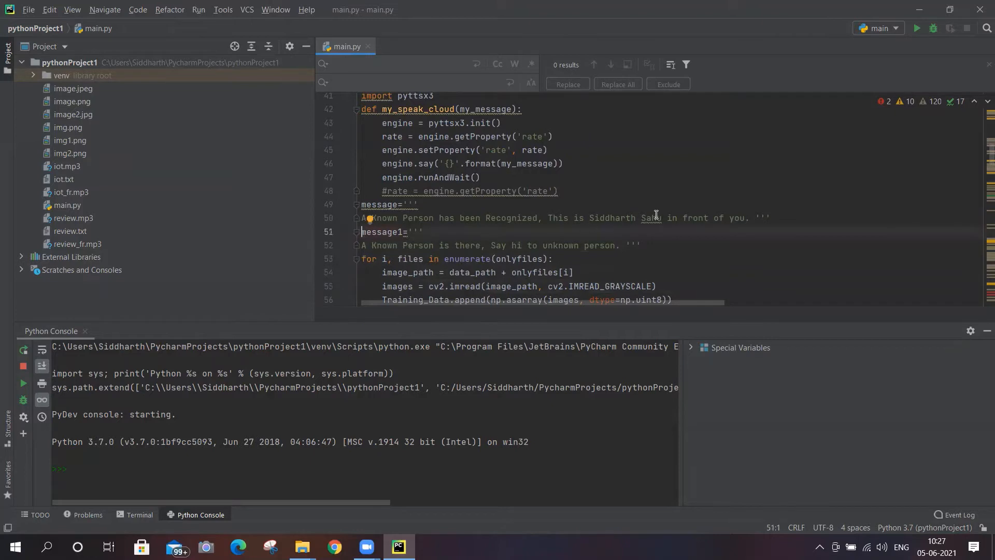
{"action": "mouse_move", "coordinate": [535, 176]}
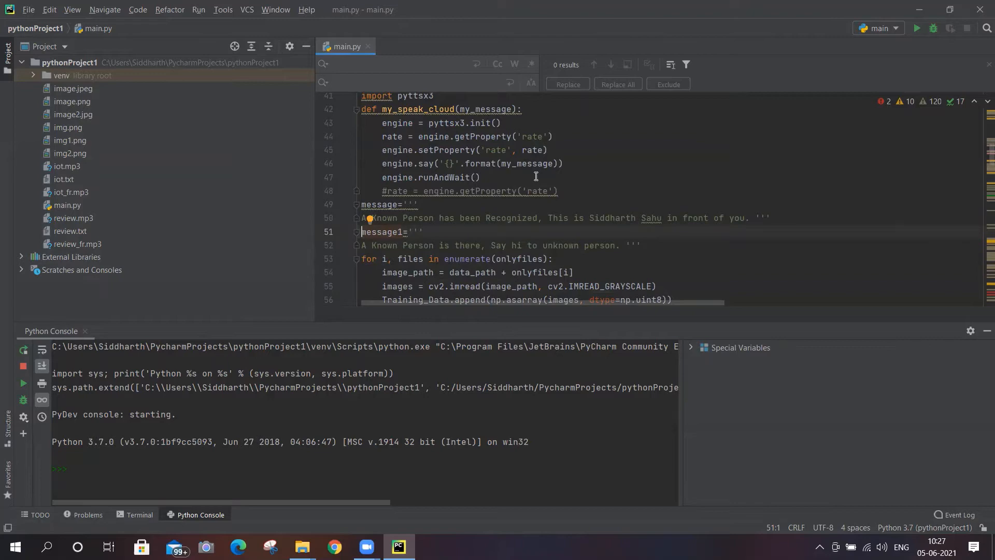
{"action": "left_click", "coordinate": [402, 260]}
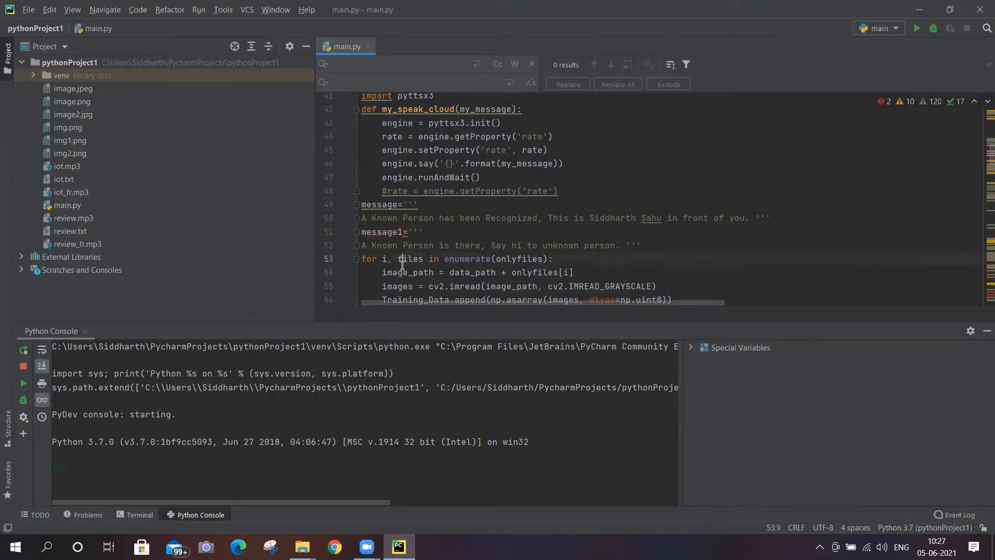
{"action": "scroll", "scroll_direction": "down", "scroll_amount": 3}
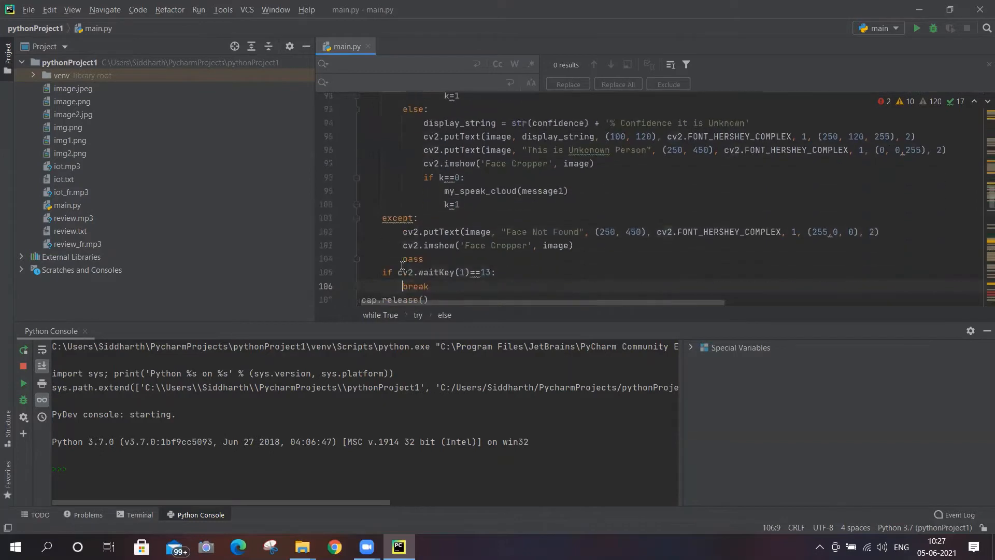
{"action": "scroll", "scroll_direction": "down", "scroll_amount": 3}
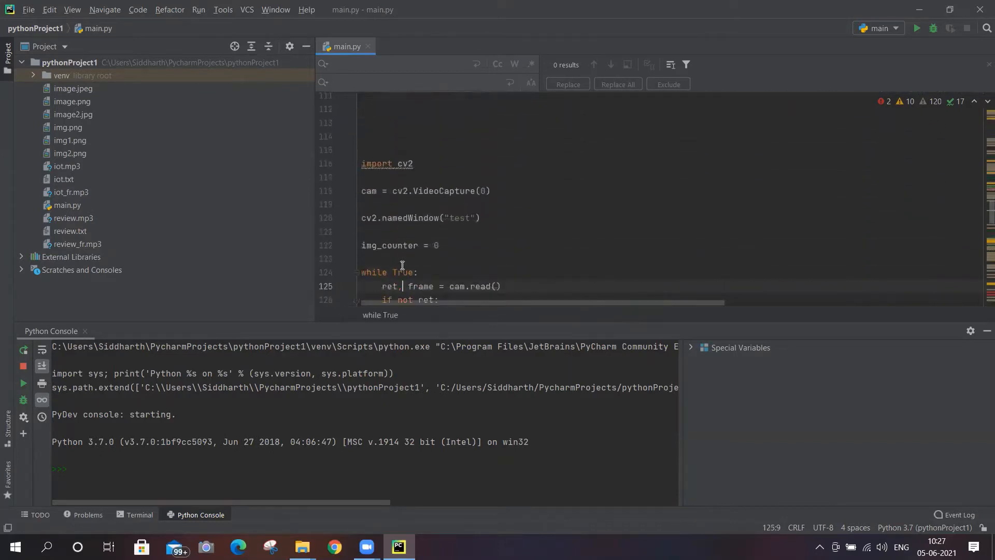
{"action": "scroll", "scroll_direction": "down", "scroll_amount": 3}
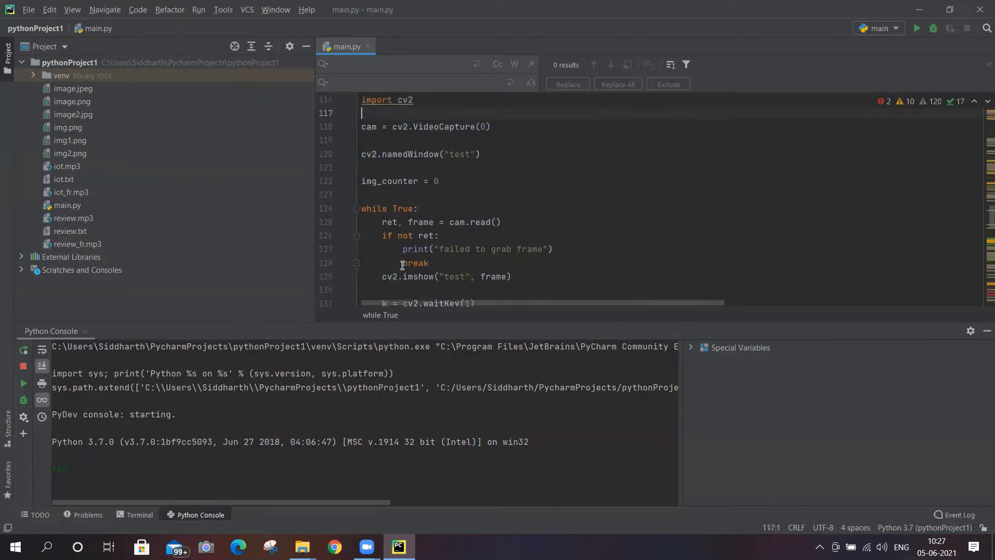
{"action": "scroll", "scroll_direction": "up", "scroll_amount": 3}
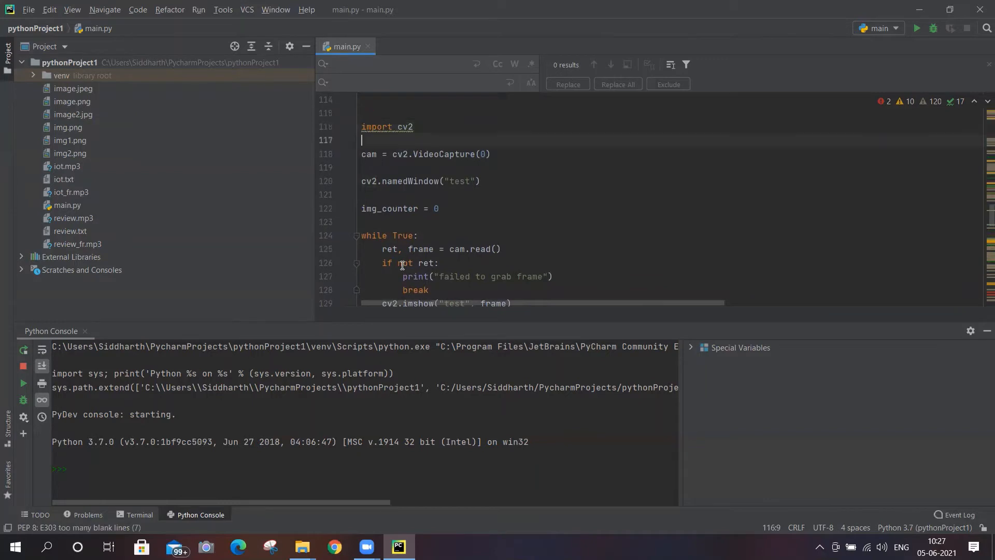
{"action": "left_click", "coordinate": [361, 140]}
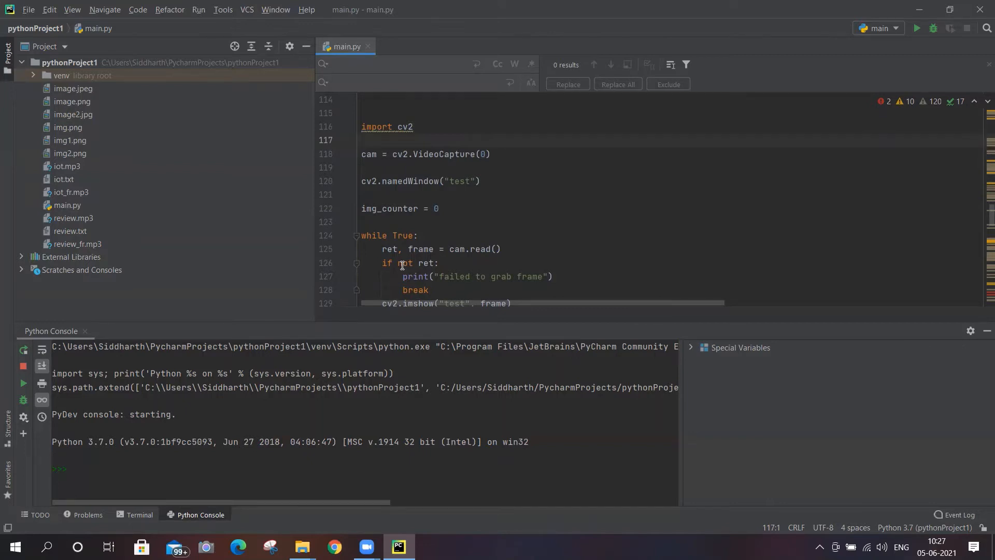
{"action": "left_click", "coordinate": [402, 153]}
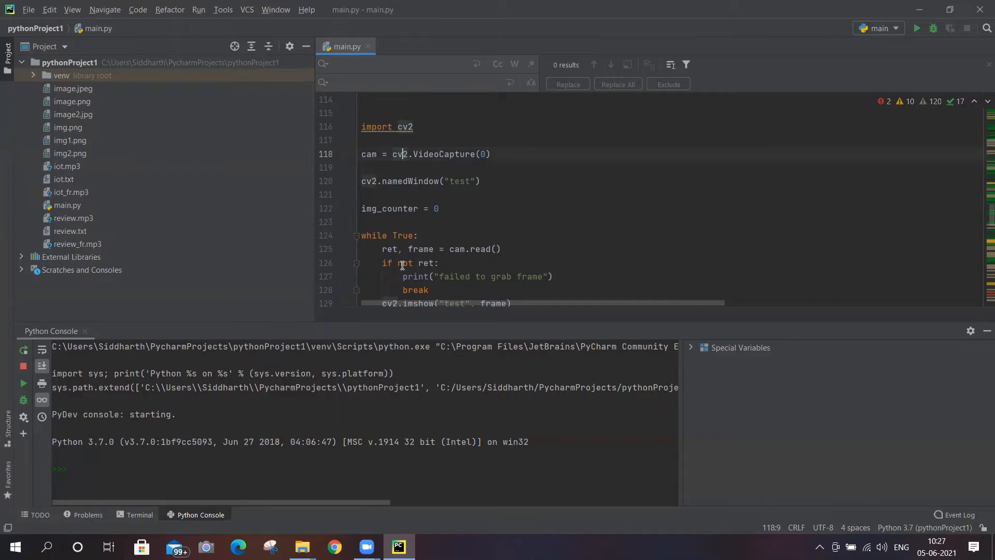
{"action": "left_click", "coordinate": [362, 166]}
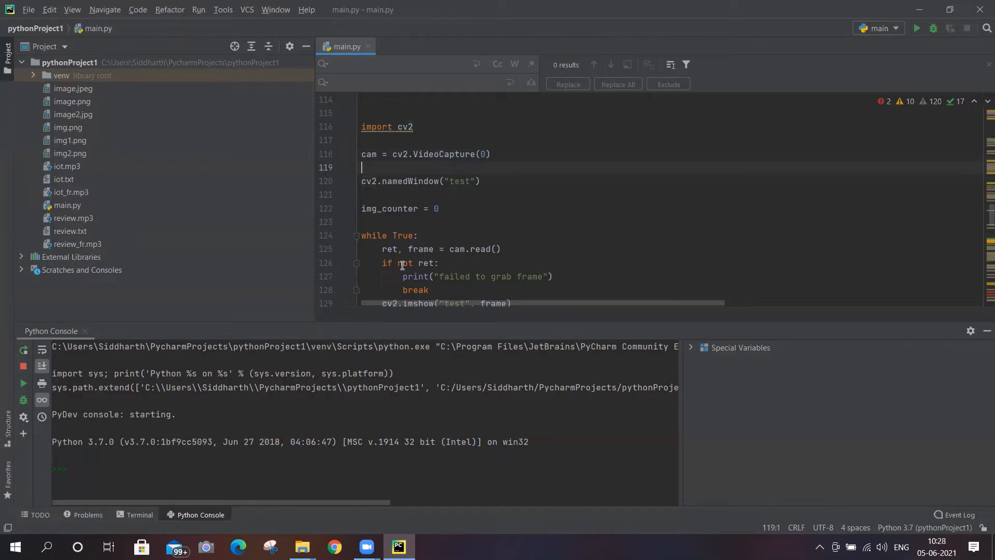
{"action": "left_click", "coordinate": [402, 208]}
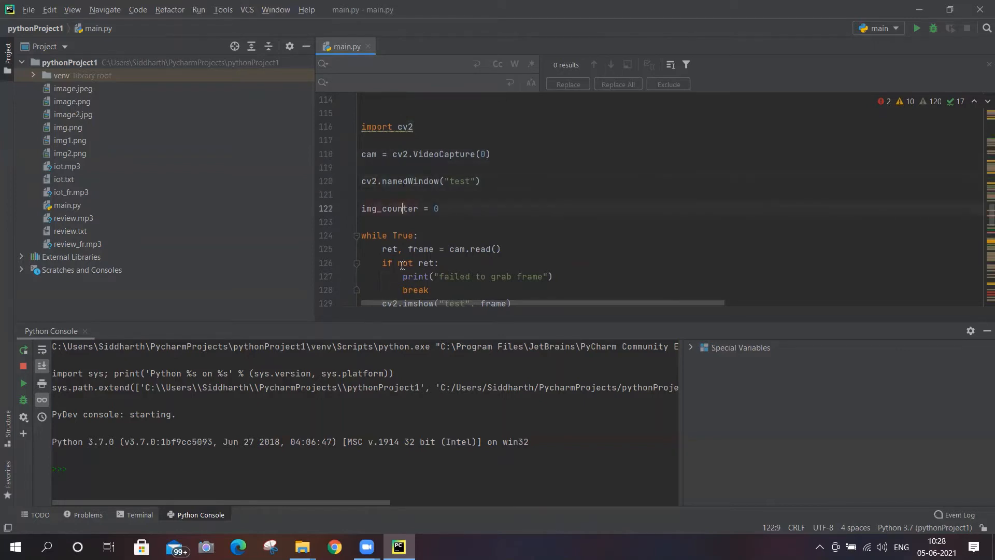
{"action": "scroll", "scroll_direction": "down", "scroll_amount": 3}
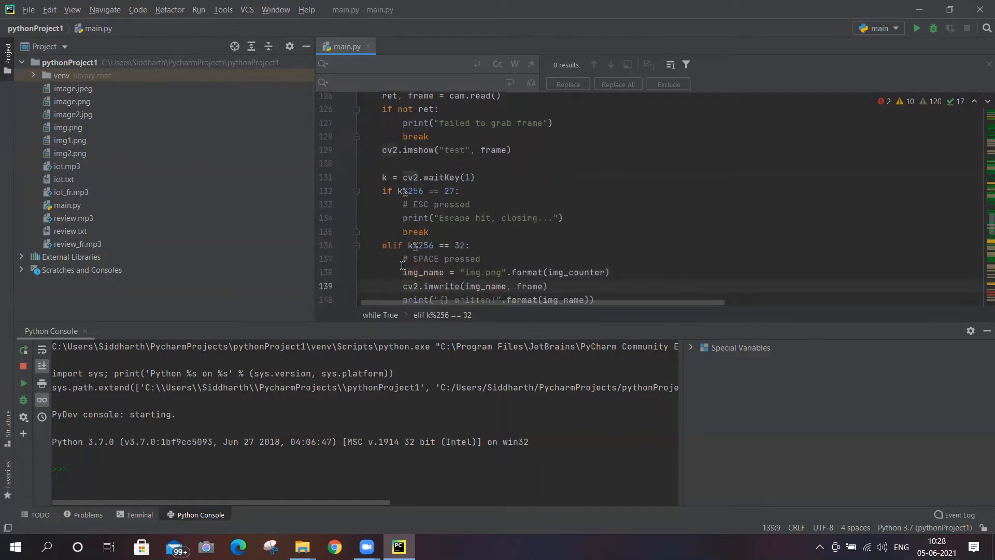
{"action": "scroll", "scroll_direction": "down", "scroll_amount": 3}
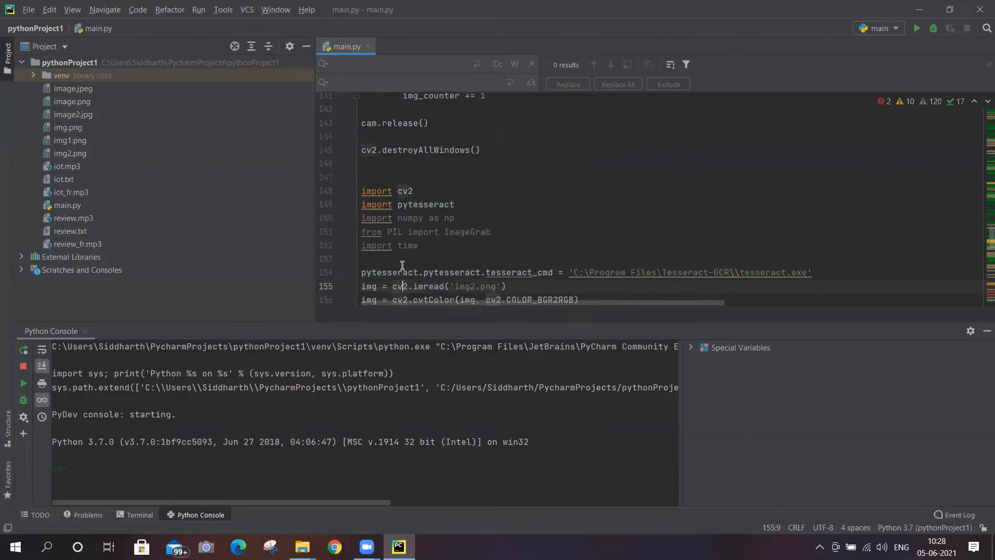
{"action": "scroll", "scroll_direction": "down", "scroll_amount": 3}
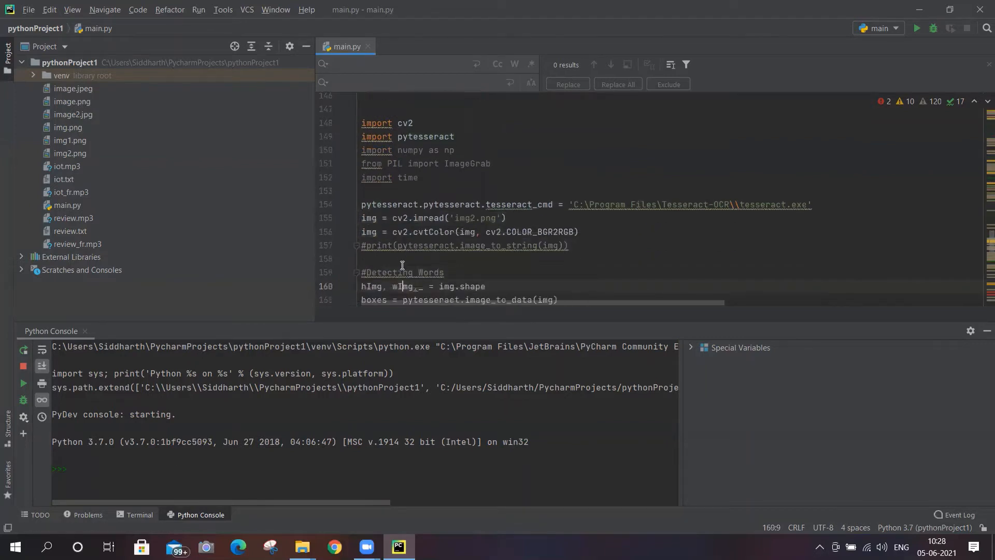
{"action": "scroll", "scroll_direction": "down", "scroll_amount": 3}
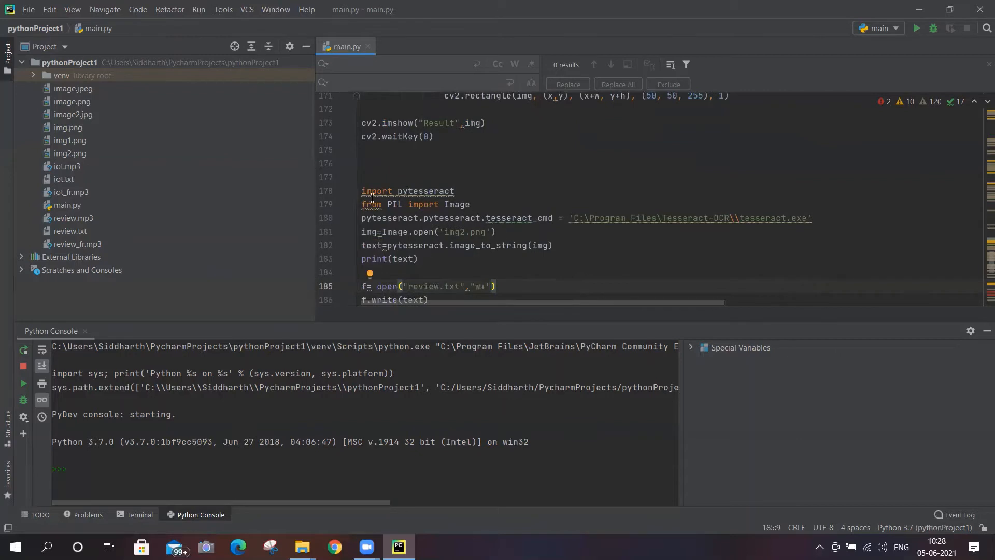
{"action": "mouse_move", "coordinate": [407, 246]}
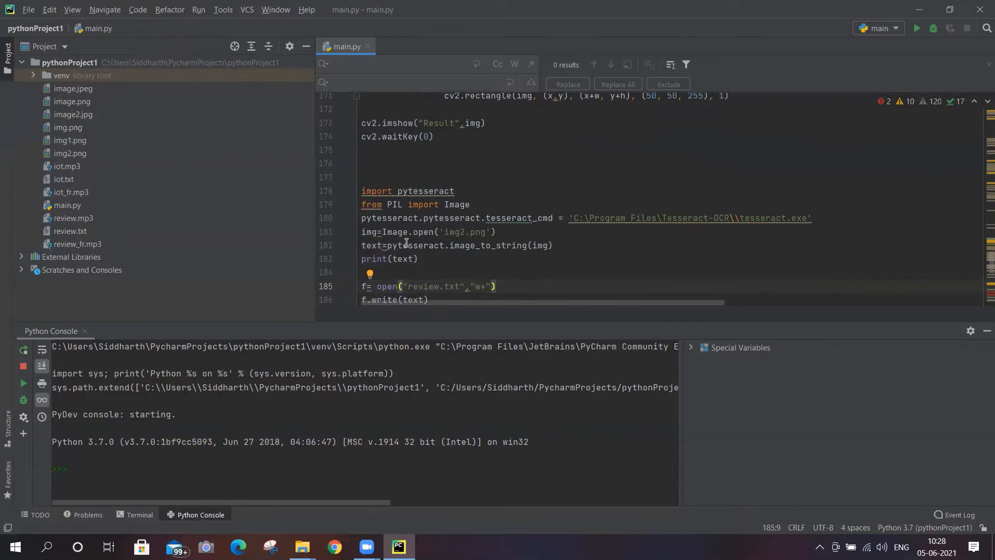
{"action": "mouse_move", "coordinate": [675, 174]}
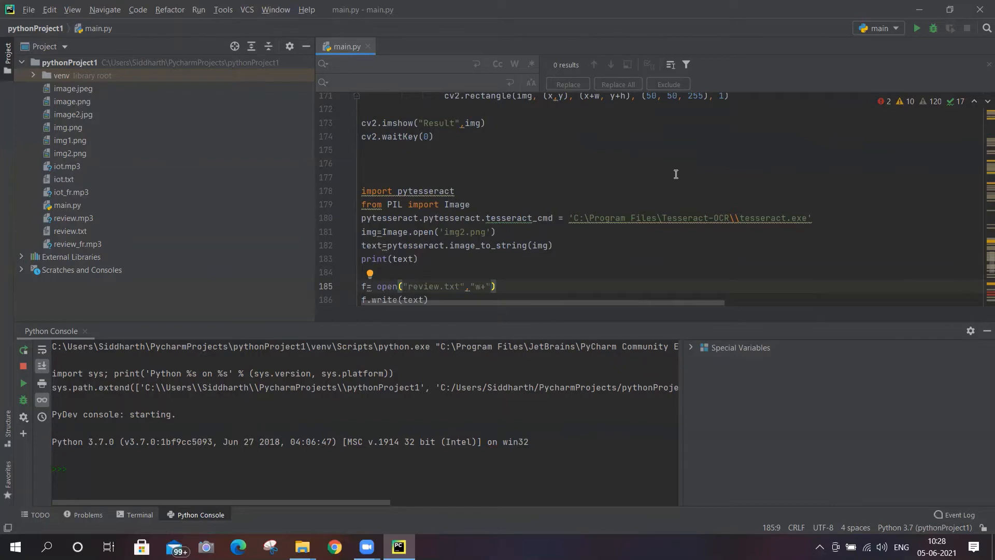
{"action": "mouse_move", "coordinate": [540, 221]}
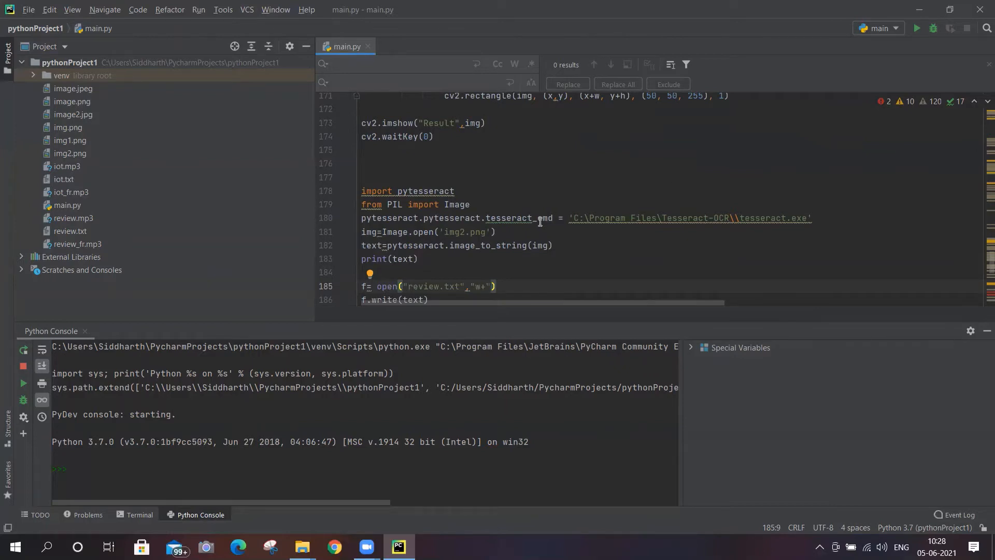
{"action": "left_click", "coordinate": [420, 259]}
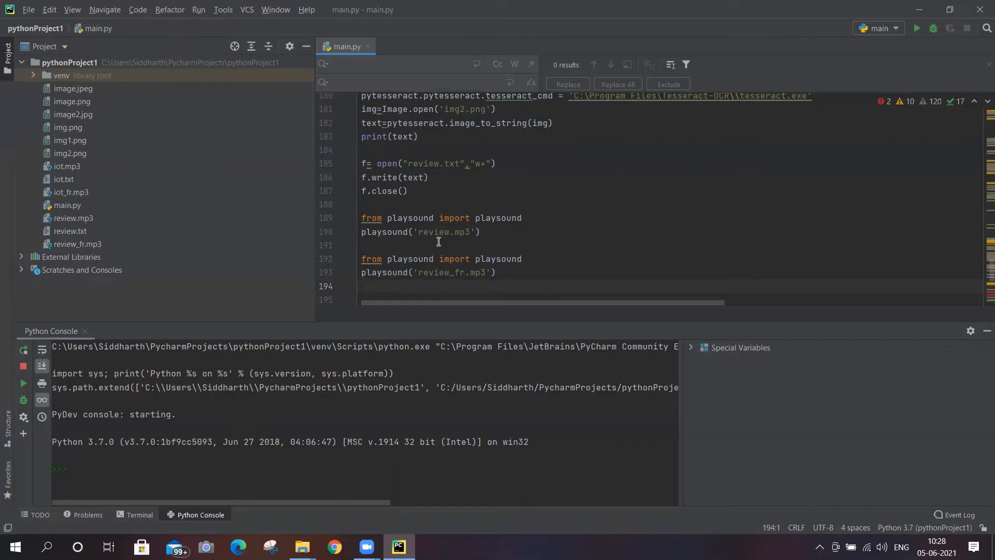
{"action": "mouse_move", "coordinate": [390, 230]}
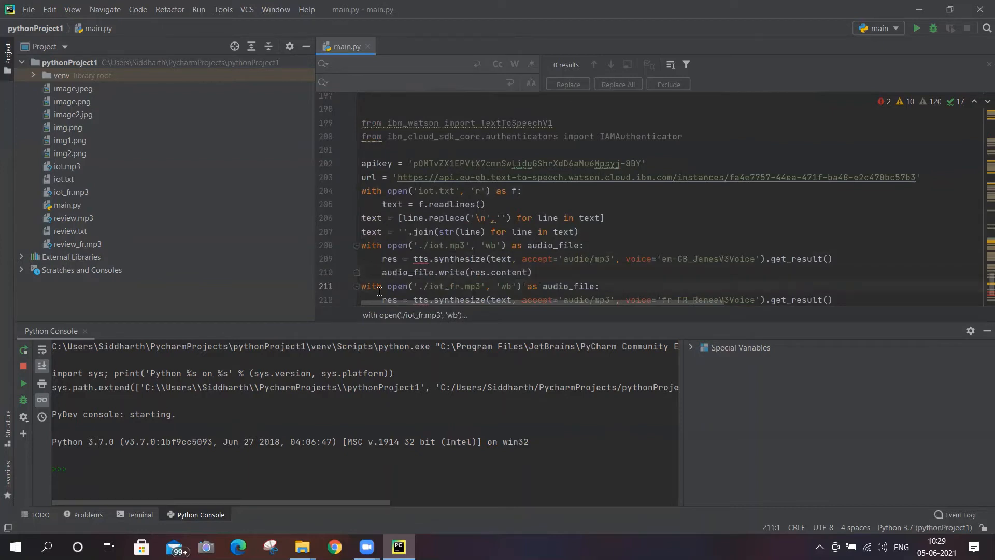
{"action": "mouse_move", "coordinate": [579, 136]}
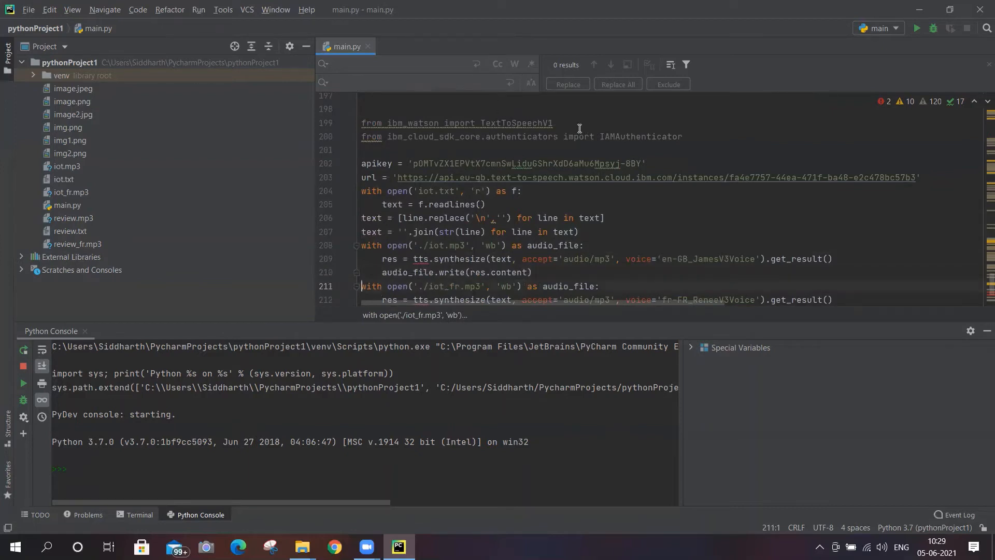
{"action": "mouse_move", "coordinate": [501, 161]}
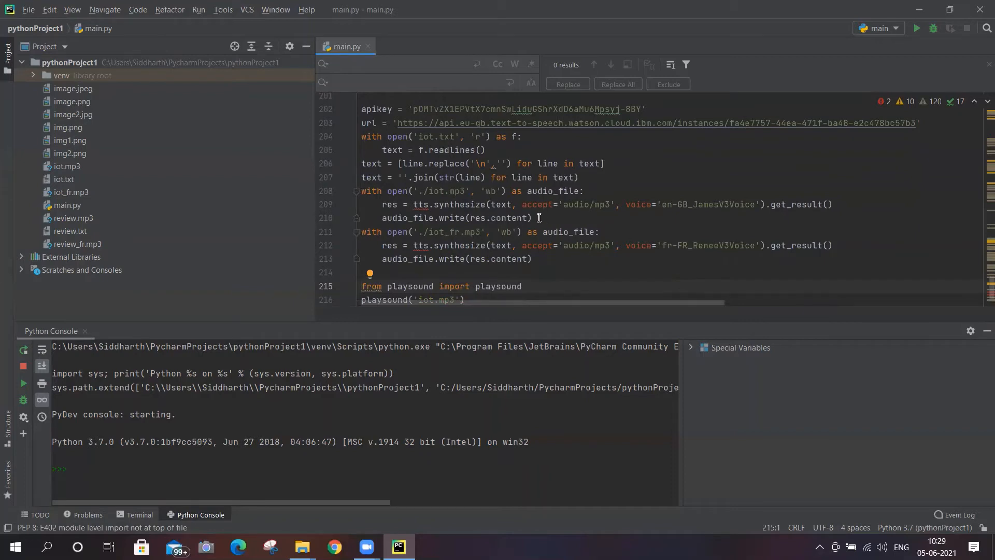
{"action": "mouse_move", "coordinate": [502, 204]}
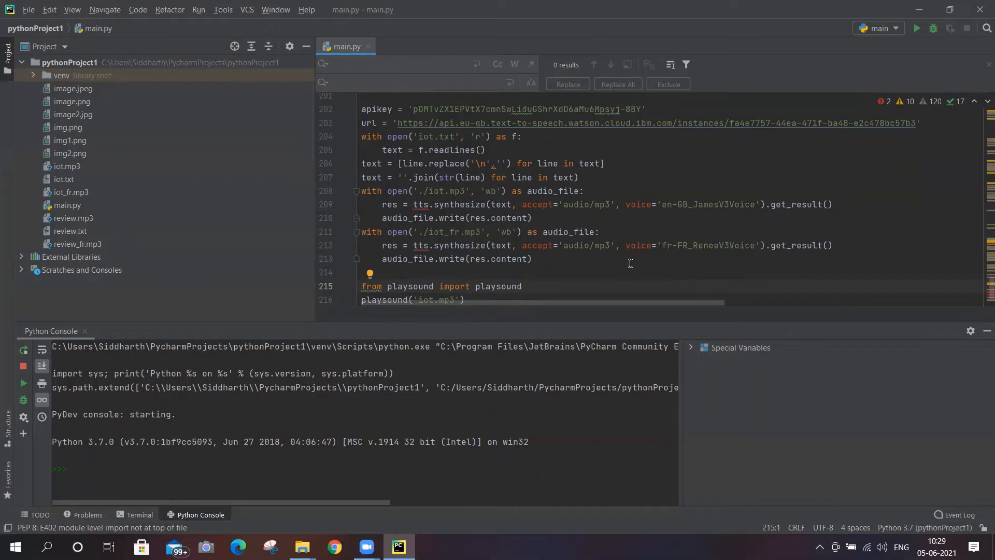
{"action": "mouse_move", "coordinate": [737, 212]}
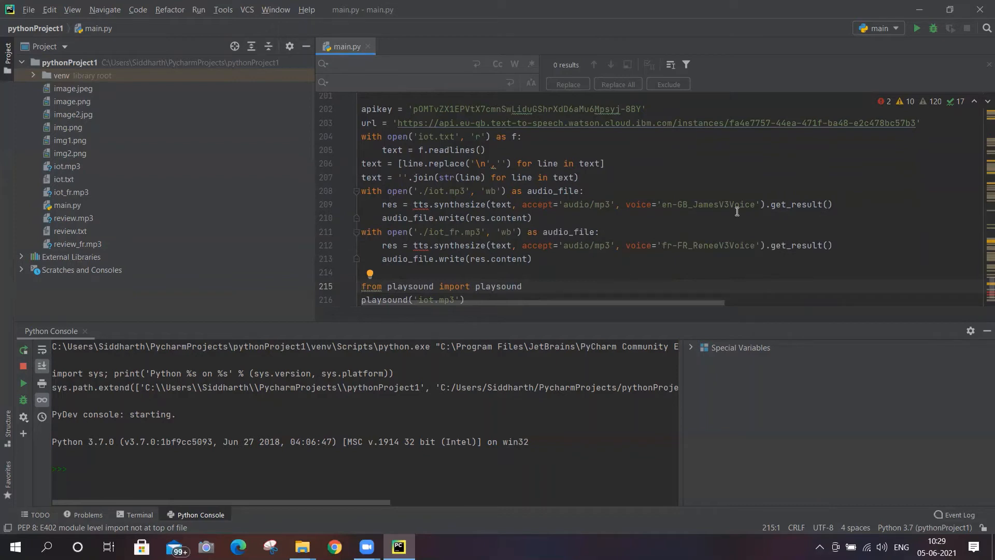
{"action": "scroll", "scroll_direction": "up", "scroll_amount": 3}
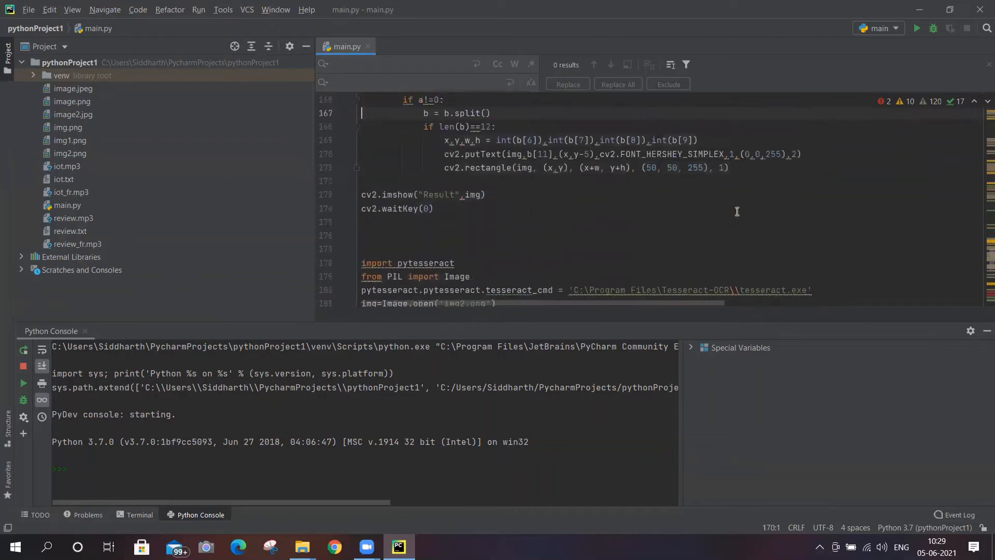
{"action": "scroll", "scroll_direction": "up", "scroll_amount": 3}
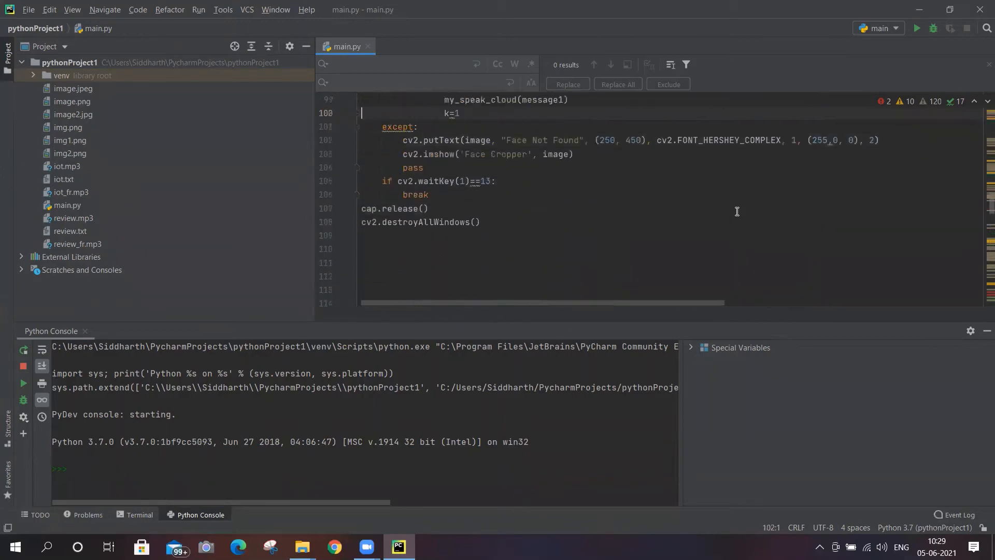
{"action": "scroll", "scroll_direction": "up", "scroll_amount": 3}
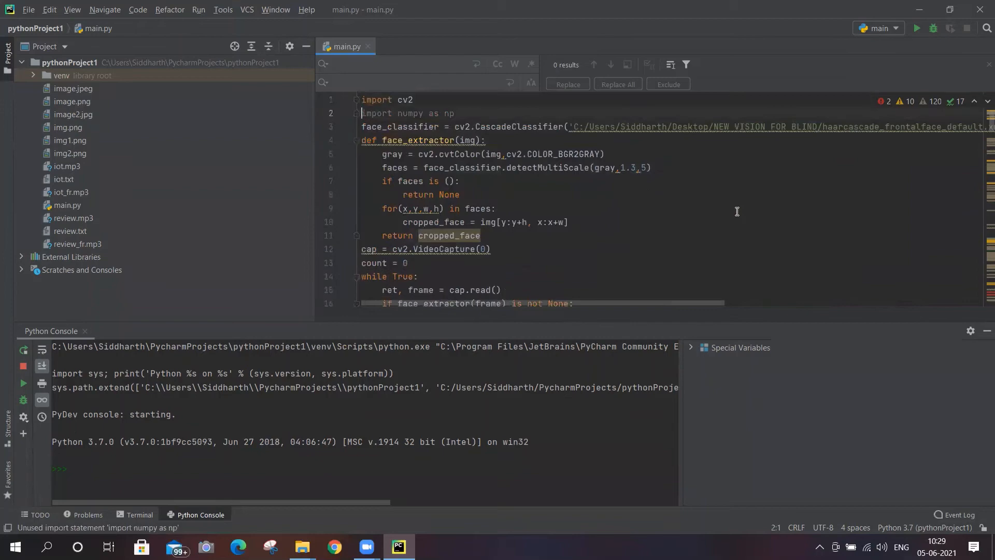
{"action": "scroll", "scroll_direction": "down", "scroll_amount": 3}
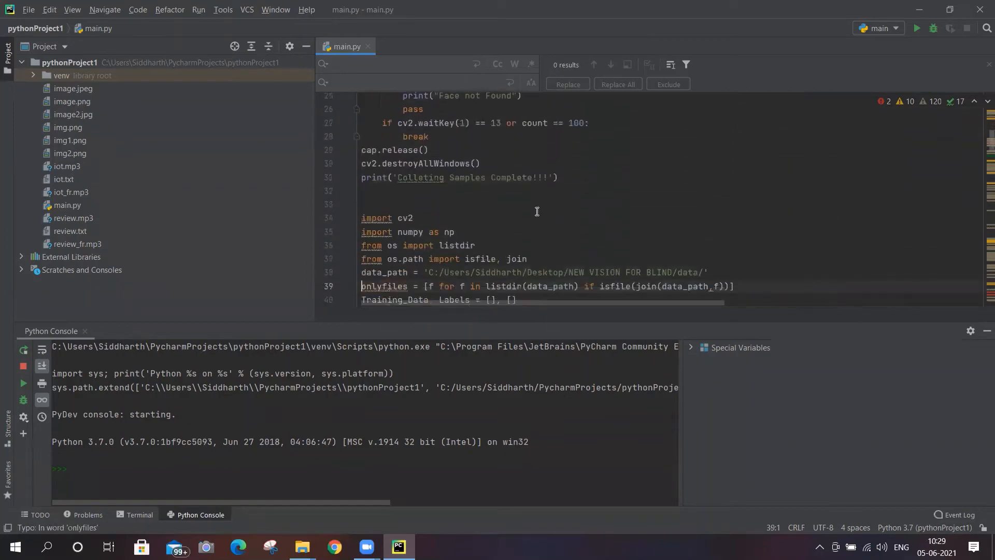
{"action": "scroll", "scroll_direction": "down", "scroll_amount": 3}
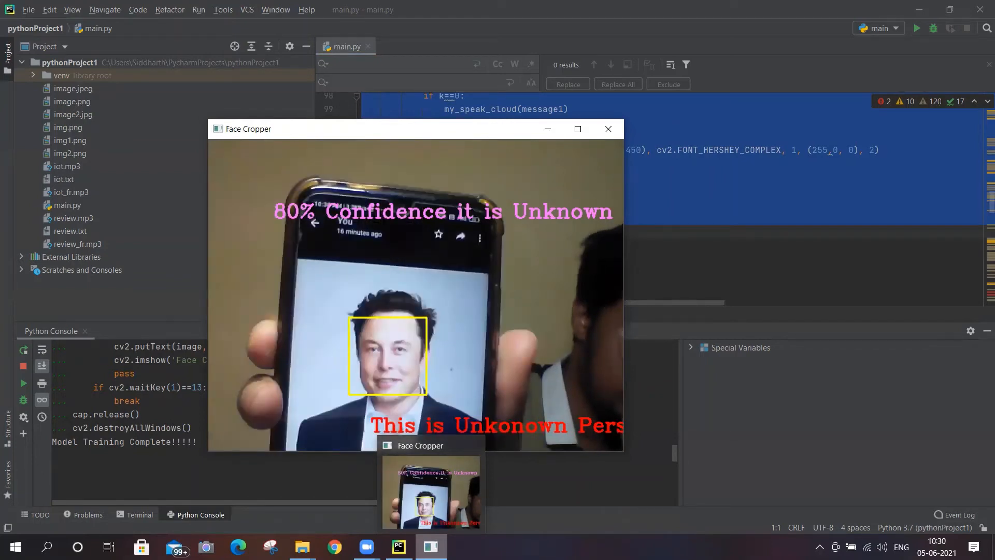
Close the Face Cropper window showing the Unknown 80% recognition result.
{"action": "left_click", "coordinate": [608, 129]}
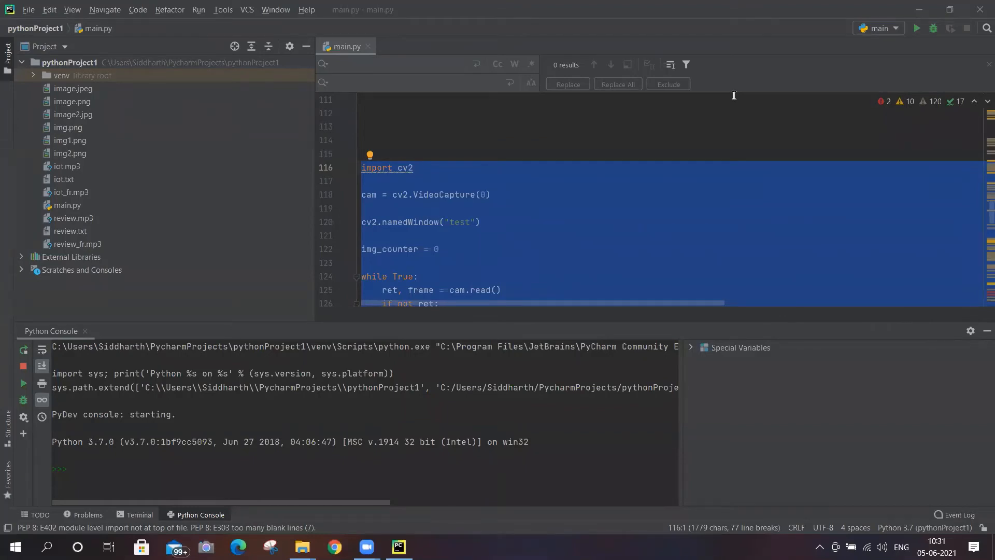
{"action": "mouse_move", "coordinate": [546, 130]}
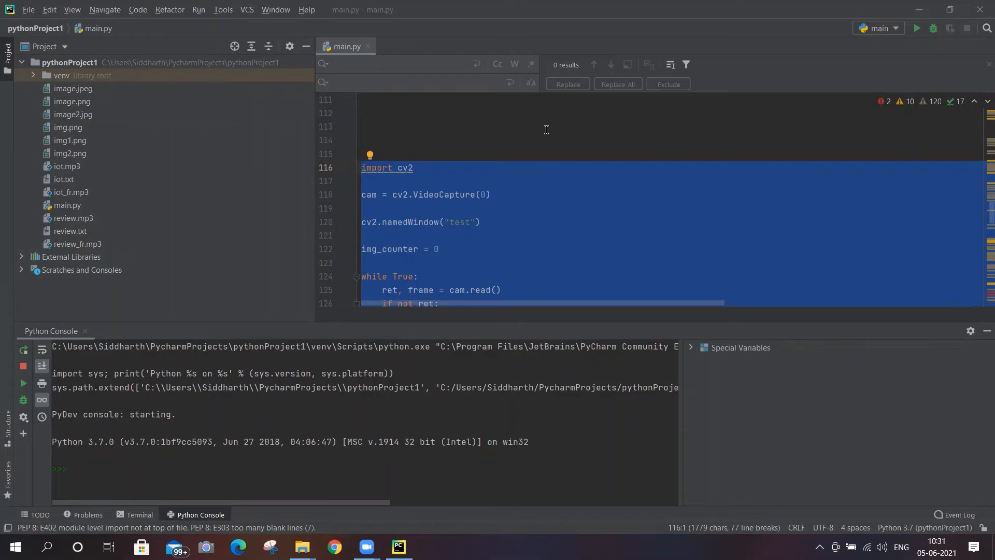
{"action": "mouse_move", "coordinate": [94, 469]}
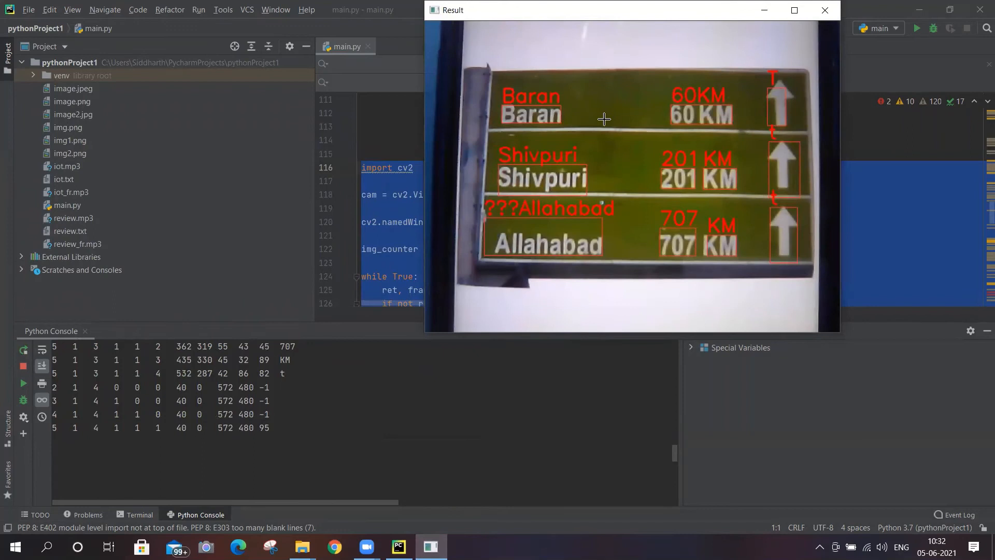
{"action": "mouse_move", "coordinate": [530, 181]}
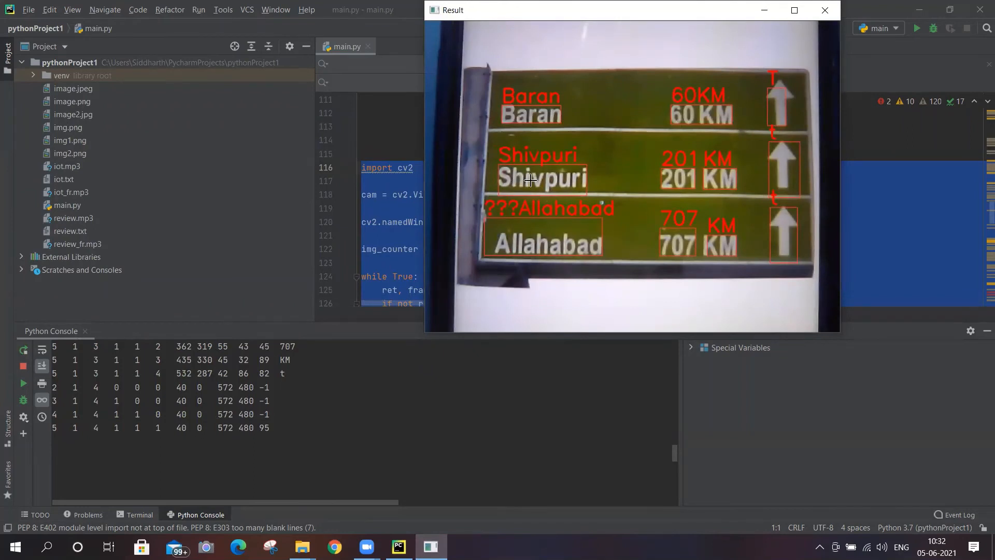
{"action": "mouse_move", "coordinate": [599, 215]}
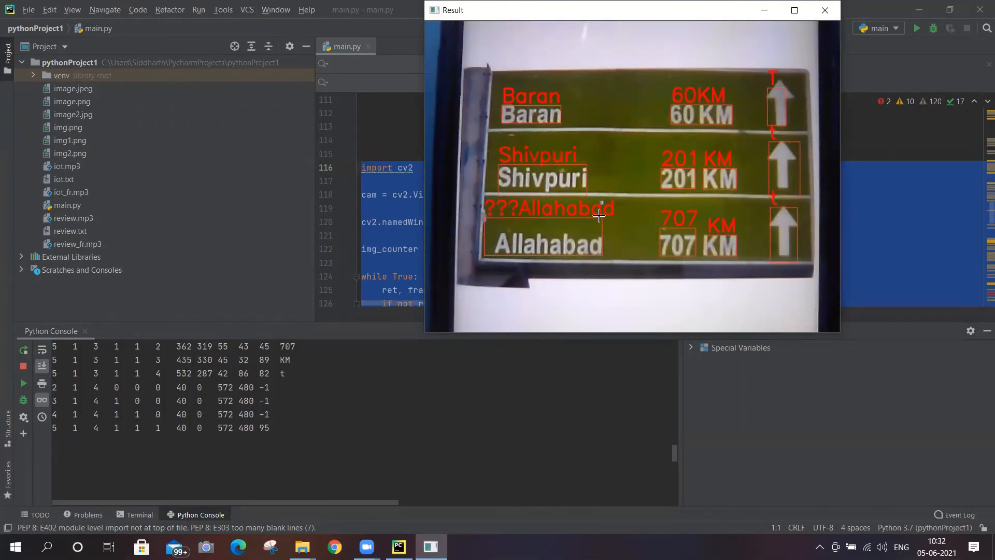
{"action": "mouse_move", "coordinate": [732, 202]}
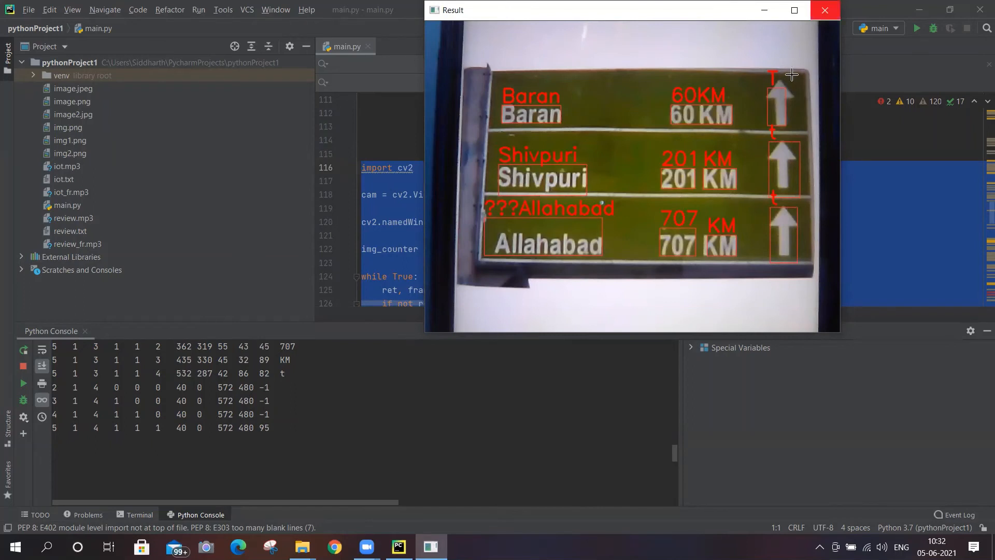
Close the OCR Result window labelling Baran, Shivpuri and Allahabad.
{"action": "left_click", "coordinate": [825, 10]}
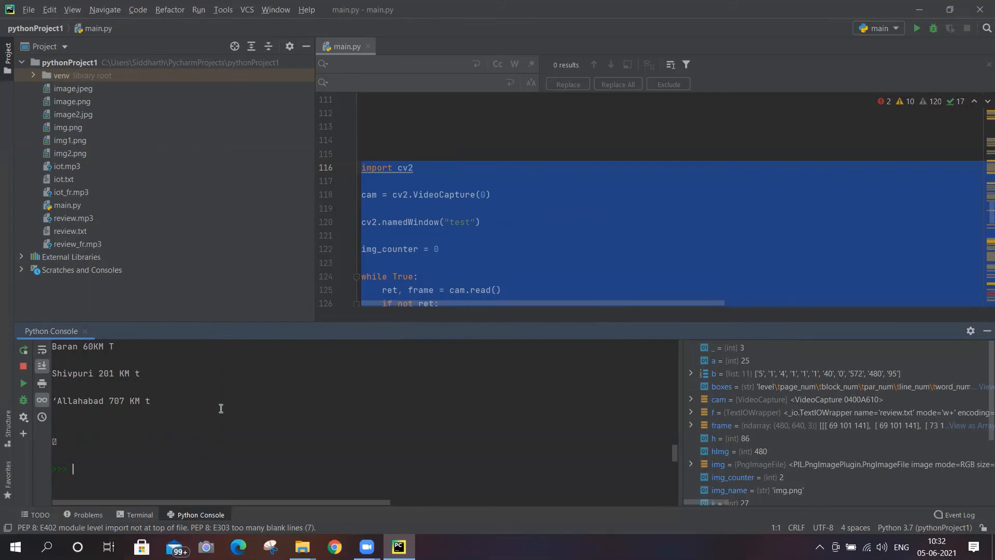
{"action": "mouse_move", "coordinate": [368, 410]}
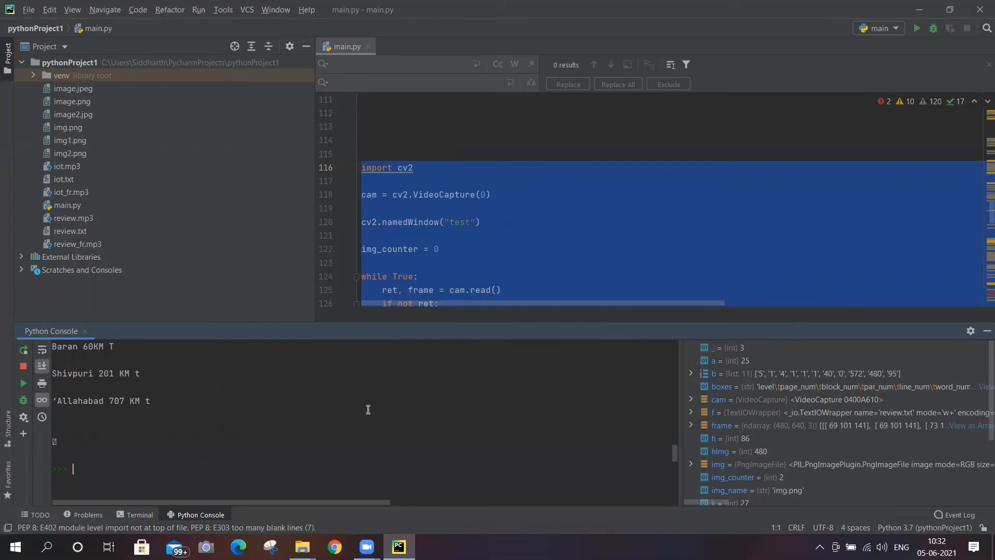
{"action": "mouse_move", "coordinate": [678, 458]}
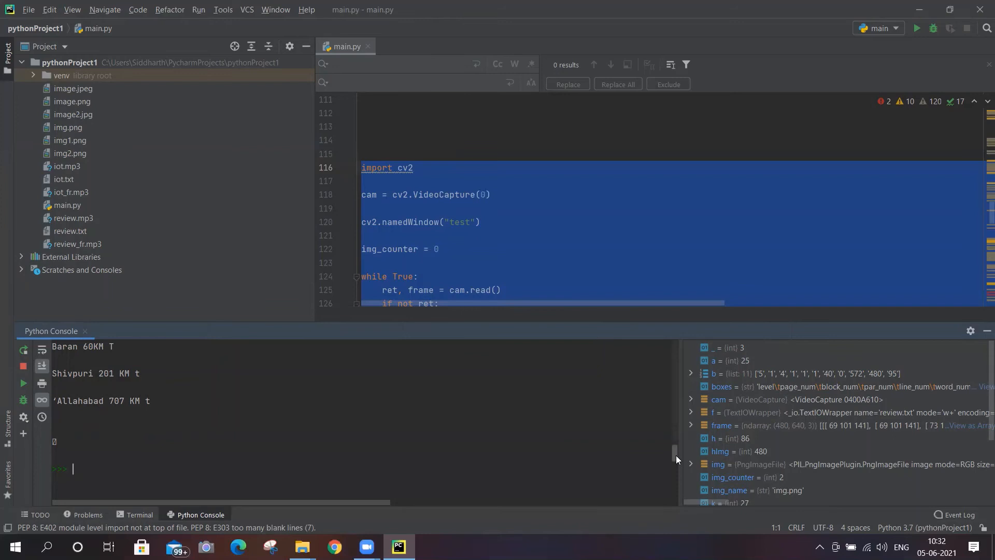
{"action": "mouse_move", "coordinate": [674, 456]}
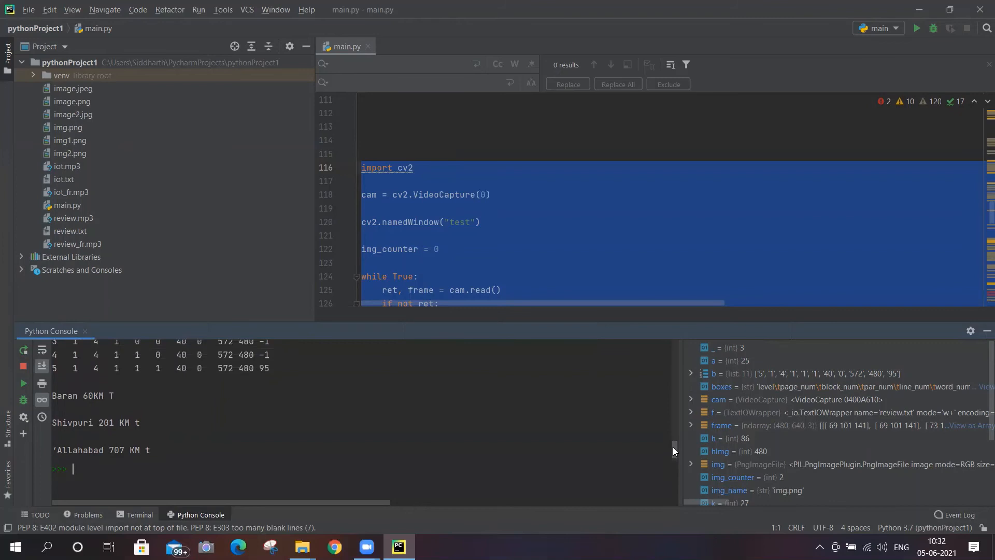
Scroll the console output listing Baran 60KM, Shivpuri 201 KM and Allahabad 707 KM.
{"action": "scroll", "scroll_direction": "down", "scroll_amount": 3}
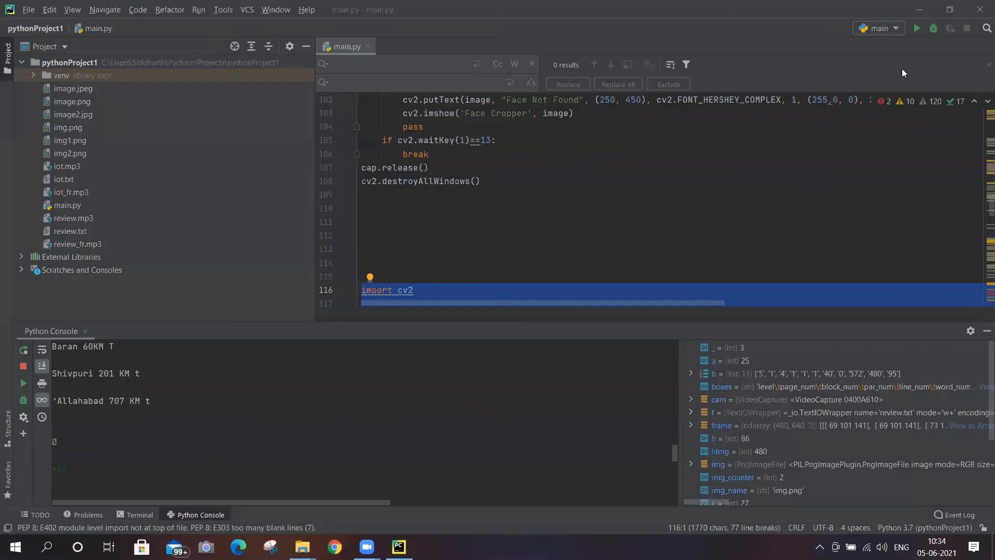
{"action": "mouse_move", "coordinate": [452, 252]}
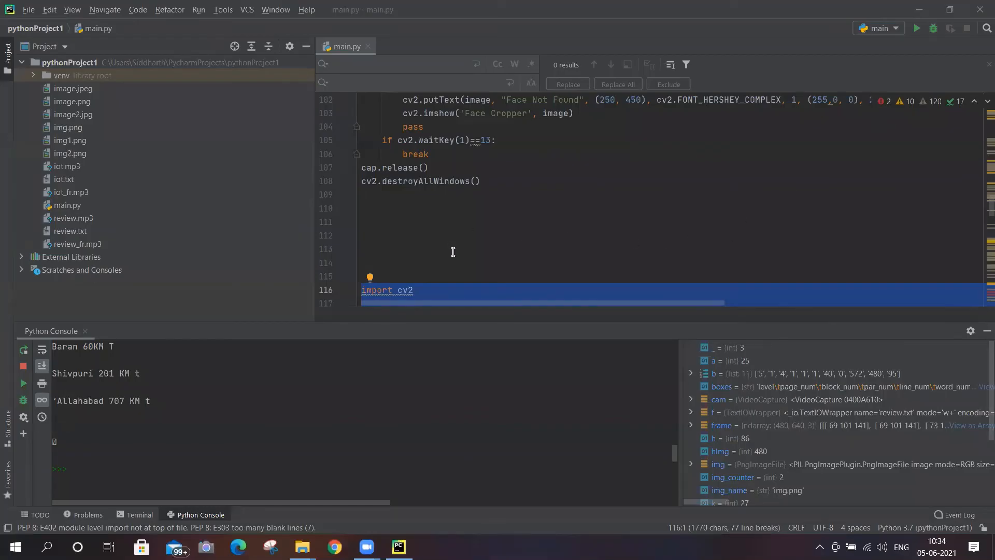
{"action": "mouse_move", "coordinate": [396, 252]}
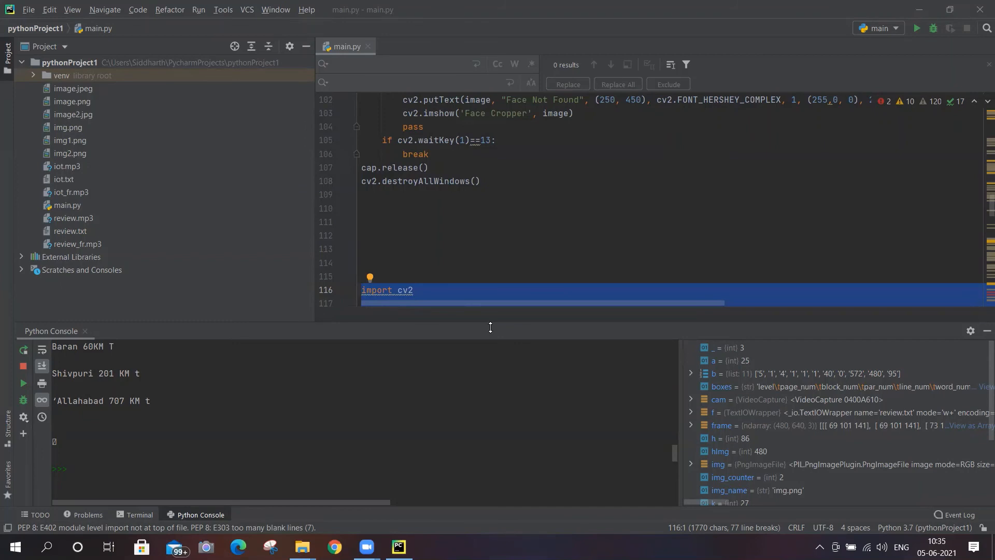
{"action": "mouse_move", "coordinate": [95, 473]}
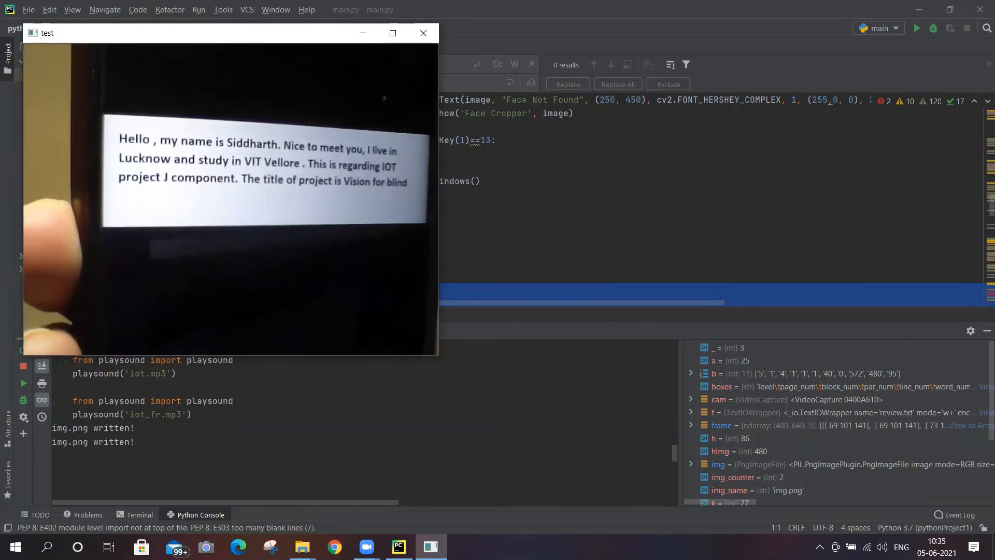
Capture the printed note as img.png and close the camera and OCR result windows.
{"action": "left_click", "coordinate": [423, 34]}
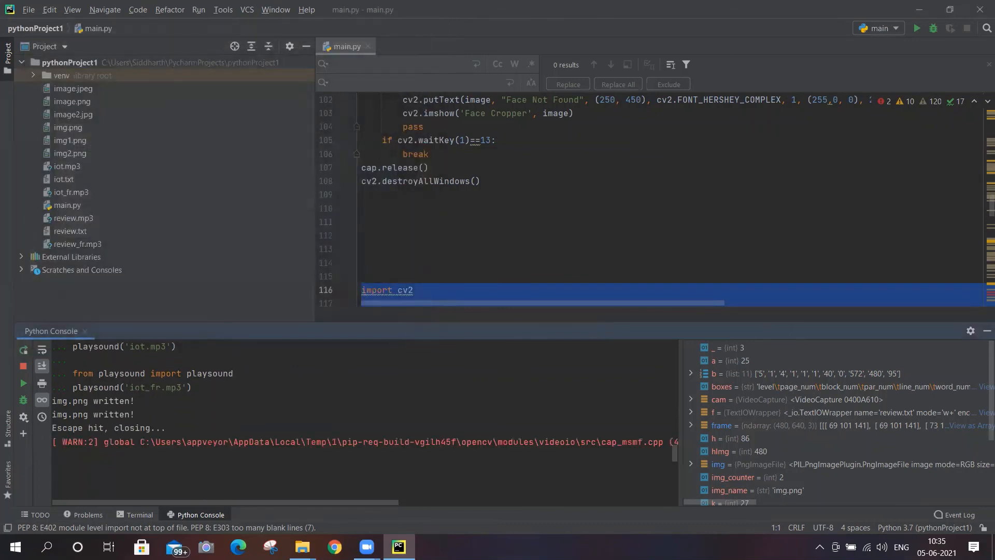
{"action": "left_click", "coordinate": [917, 28]}
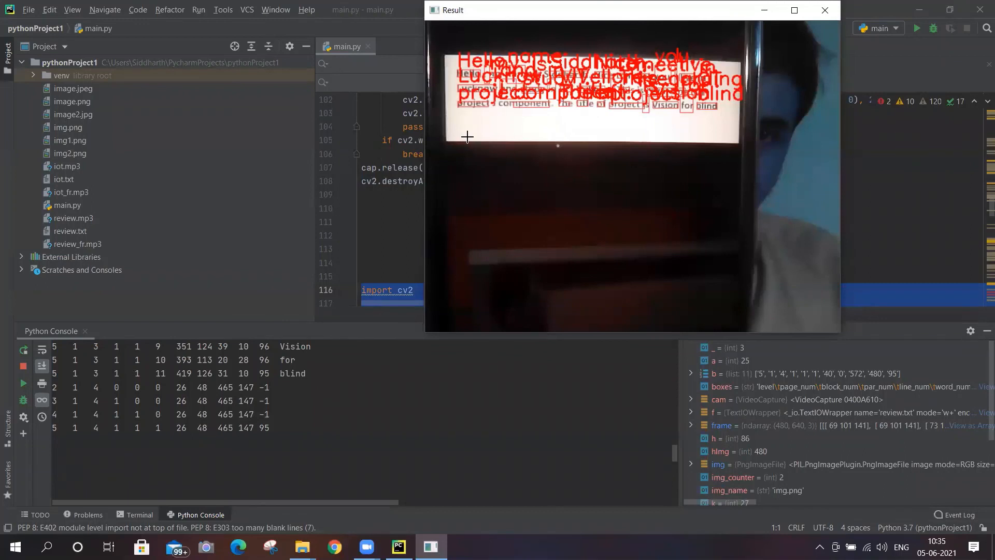
{"action": "mouse_move", "coordinate": [814, 208]}
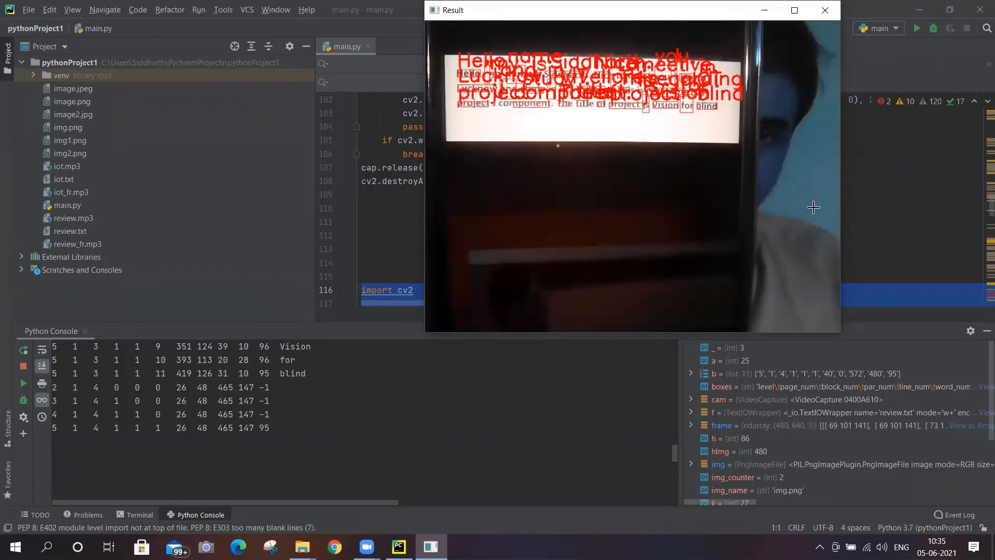
{"action": "left_click", "coordinate": [825, 10]}
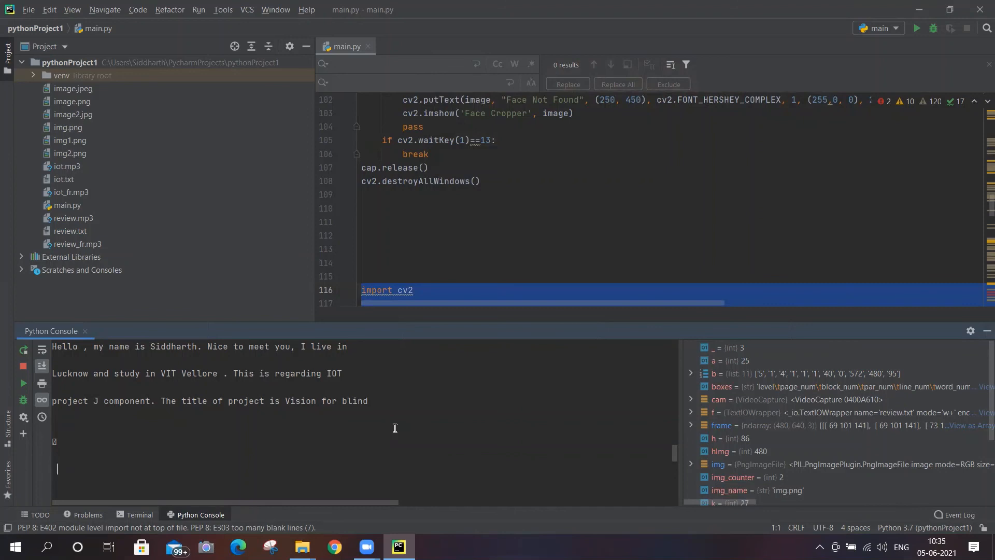
{"action": "mouse_move", "coordinate": [577, 387]}
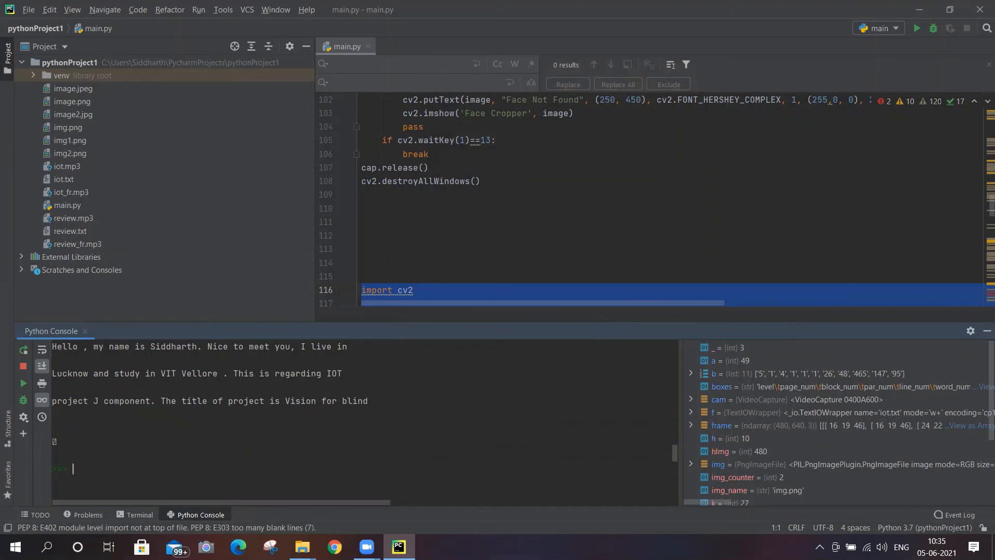
{"action": "mouse_move", "coordinate": [398, 546]}
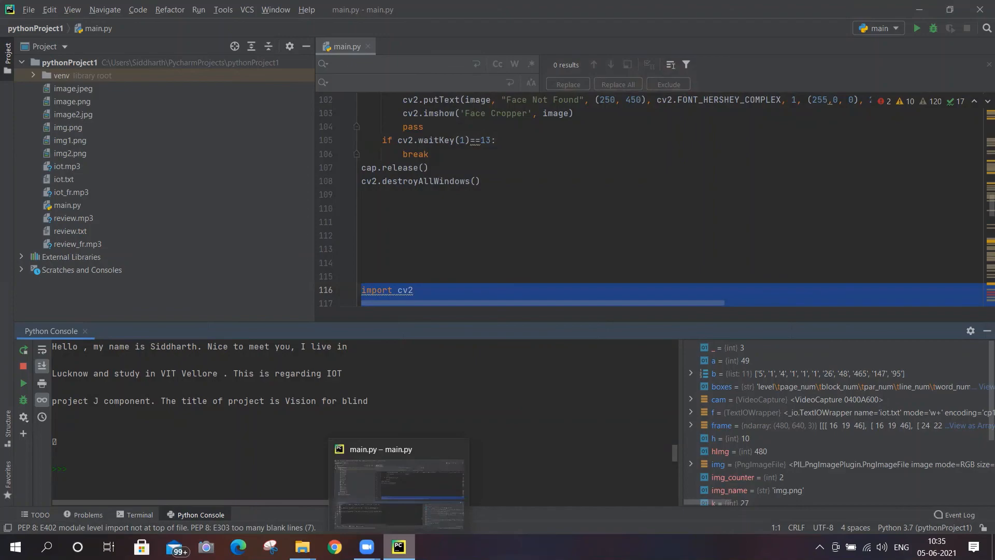